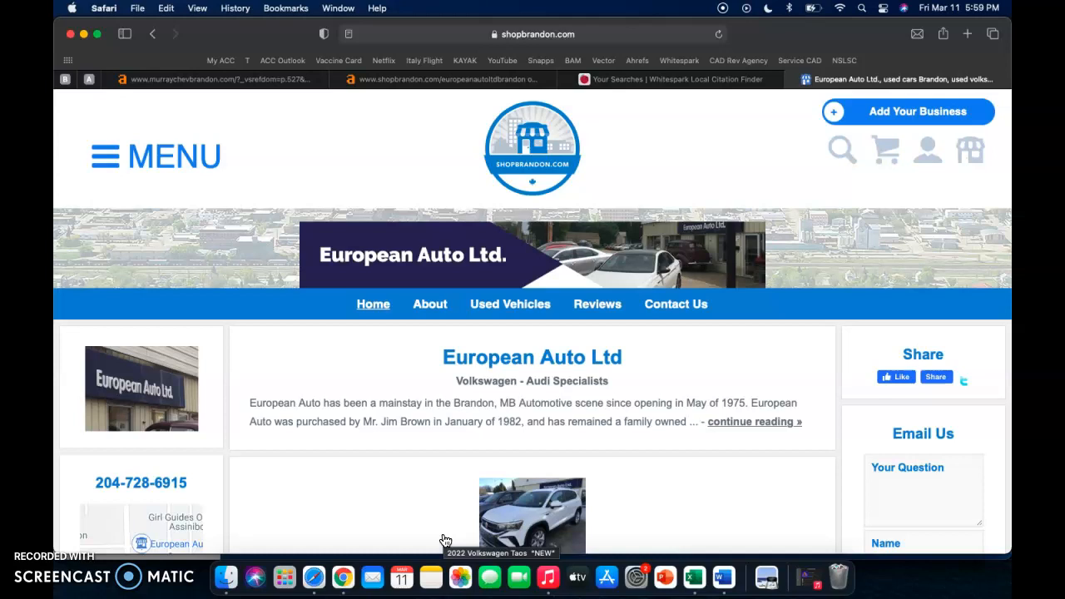
Step: Scroll through the Ahrefs Site Explorer overview showing 8.61K backlinks, 128 referring domains and 4.9K organic traffic
{"action": "scroll", "scroll_direction": "down", "scroll_amount": 3}
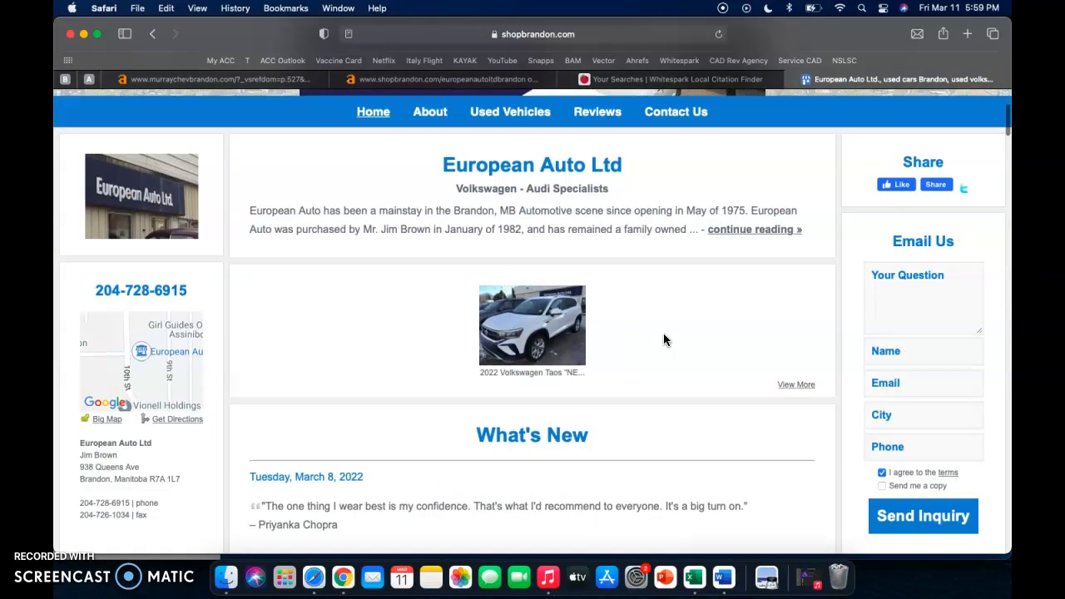
{"action": "scroll", "scroll_direction": "down", "scroll_amount": 3}
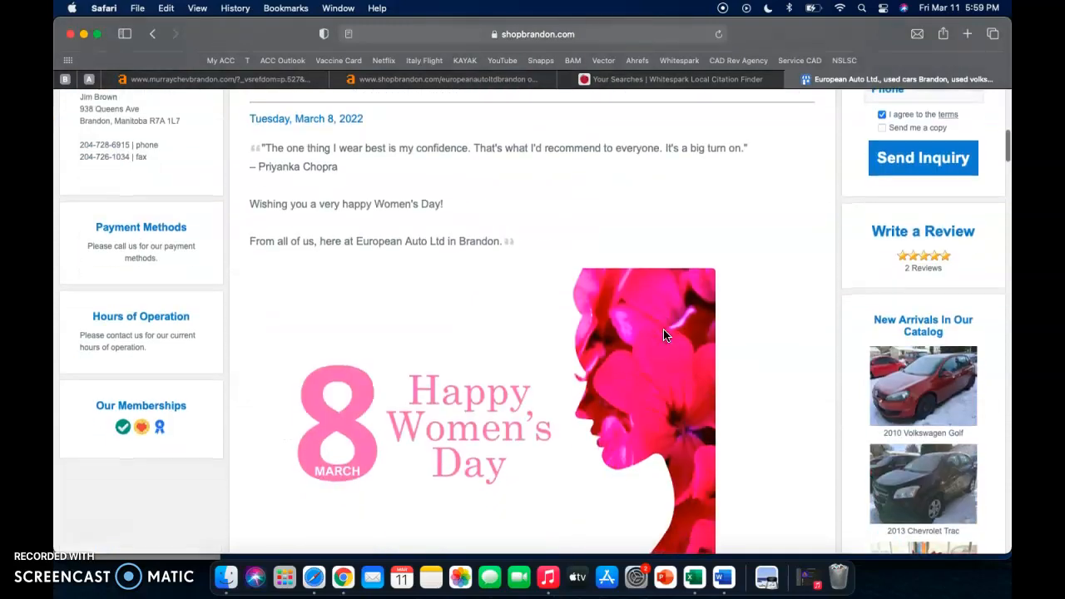
{"action": "scroll", "scroll_direction": "down", "scroll_amount": 3}
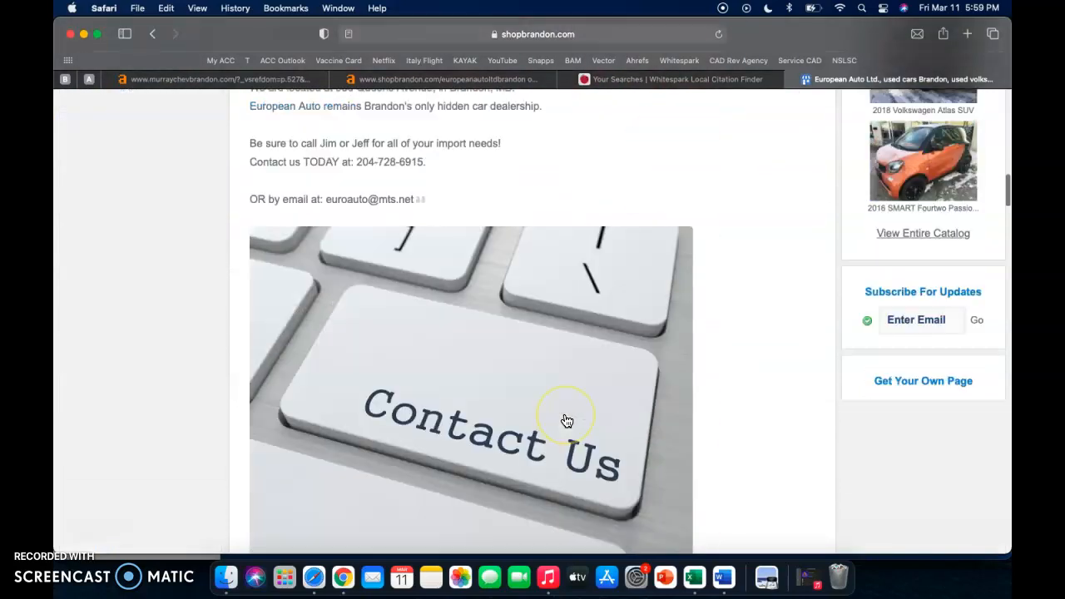
{"action": "scroll", "scroll_direction": "down", "scroll_amount": 3}
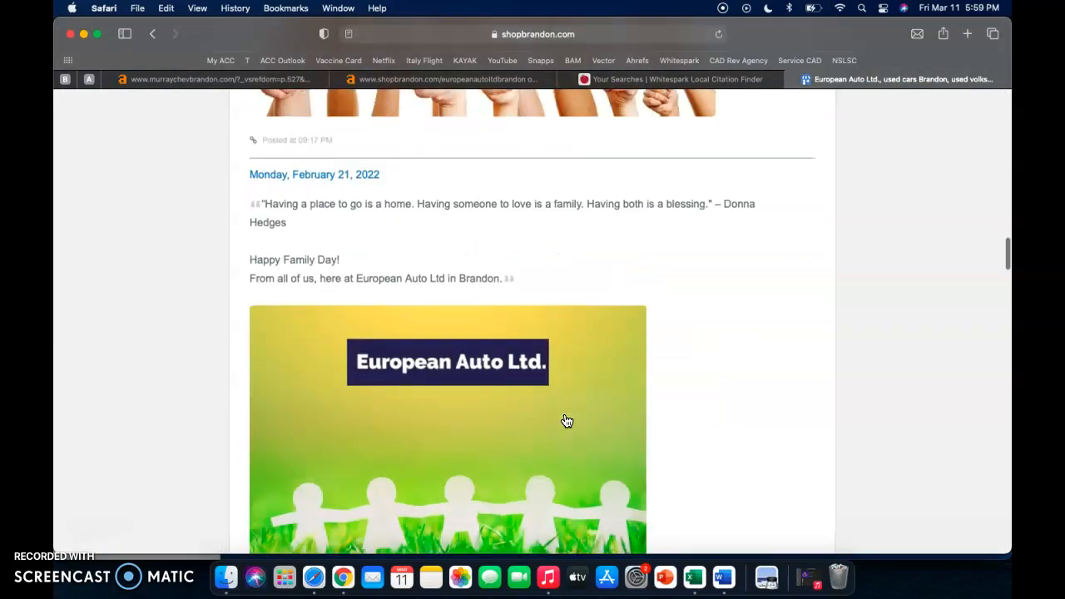
{"action": "scroll", "scroll_direction": "down", "scroll_amount": 3}
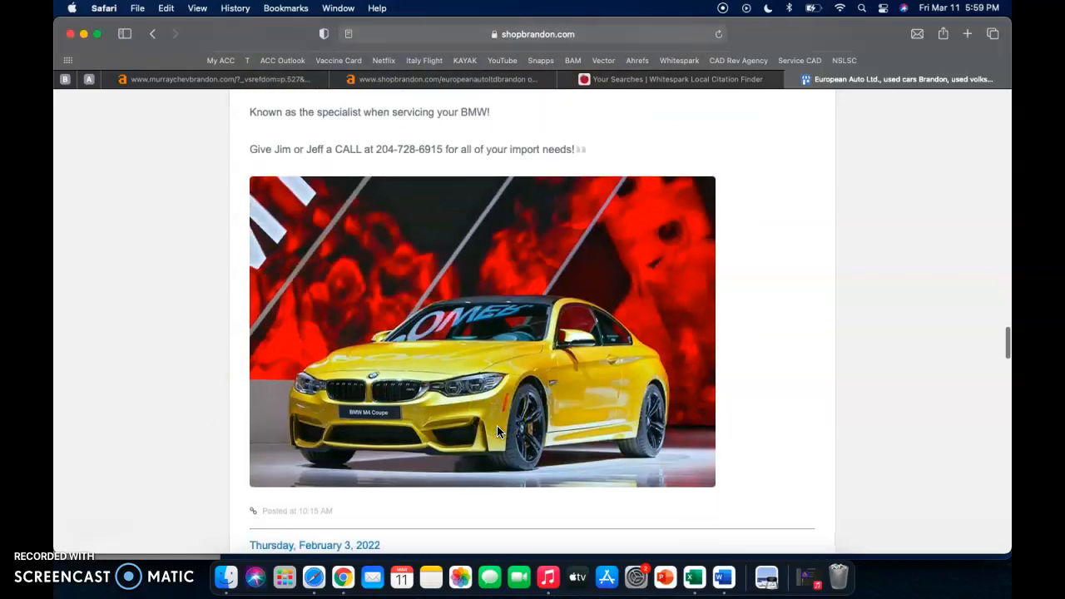
{"action": "scroll", "scroll_direction": "down", "scroll_amount": 3}
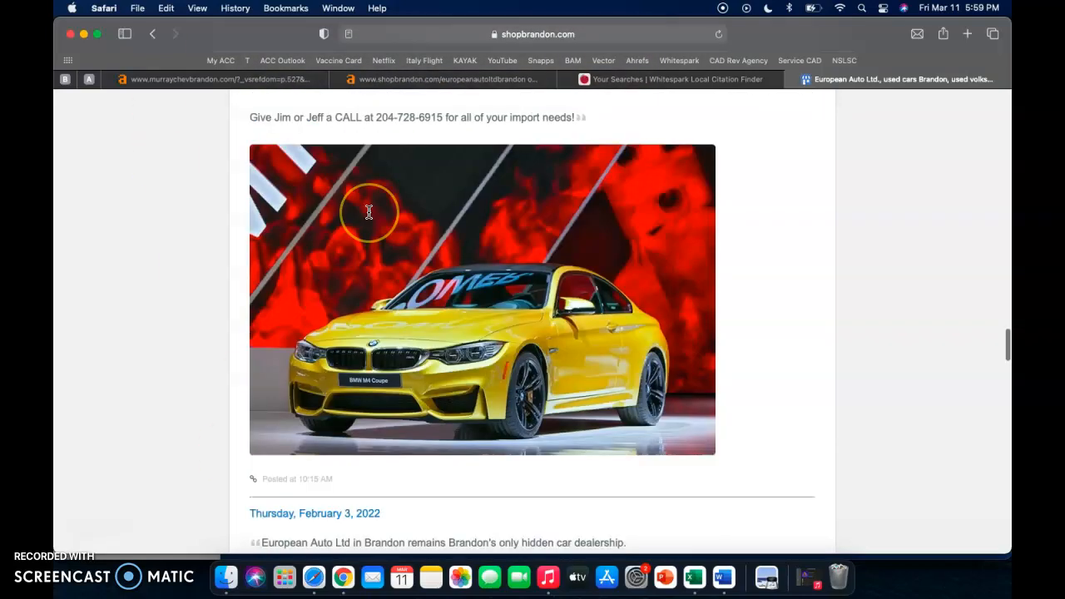
{"action": "scroll", "scroll_direction": "down", "scroll_amount": 3}
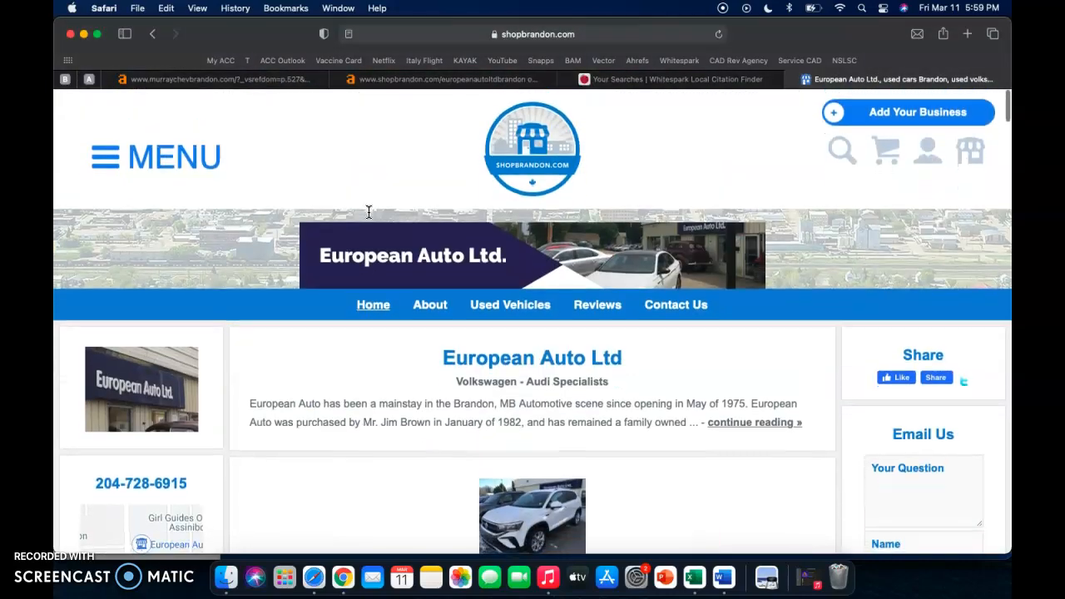
{"action": "scroll", "scroll_direction": "down", "scroll_amount": 3}
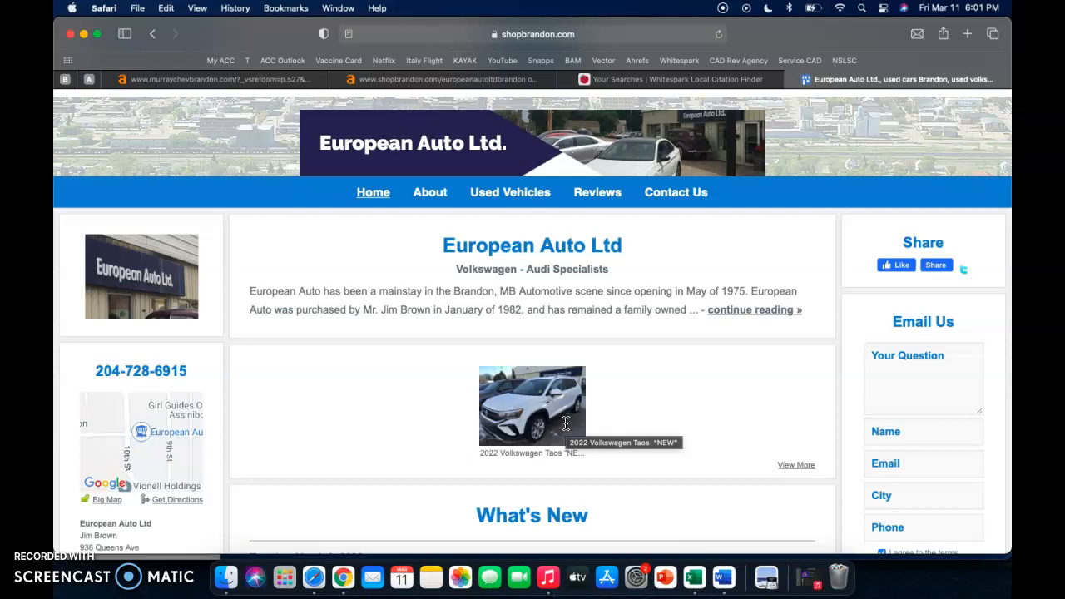
{"action": "mouse_move", "coordinate": [566, 425]}
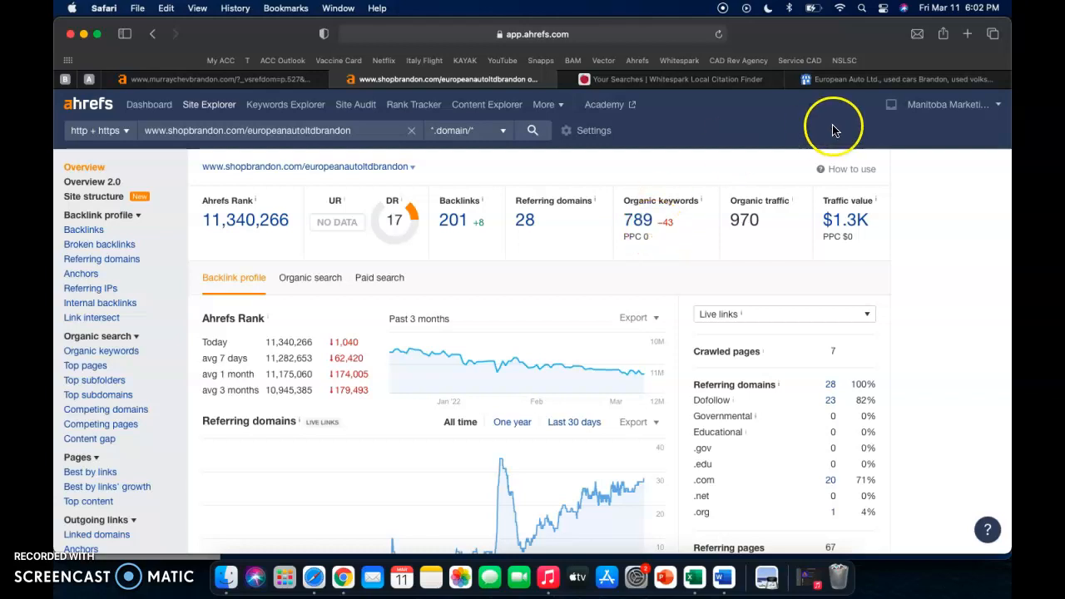
{"action": "mouse_move", "coordinate": [647, 235]}
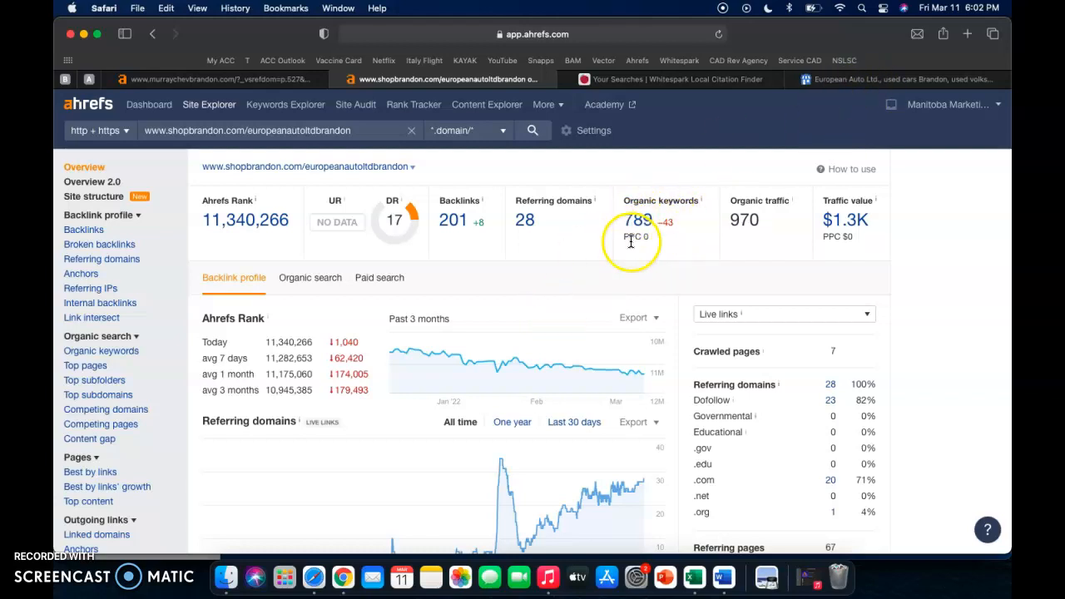
{"action": "mouse_move", "coordinate": [686, 254]}
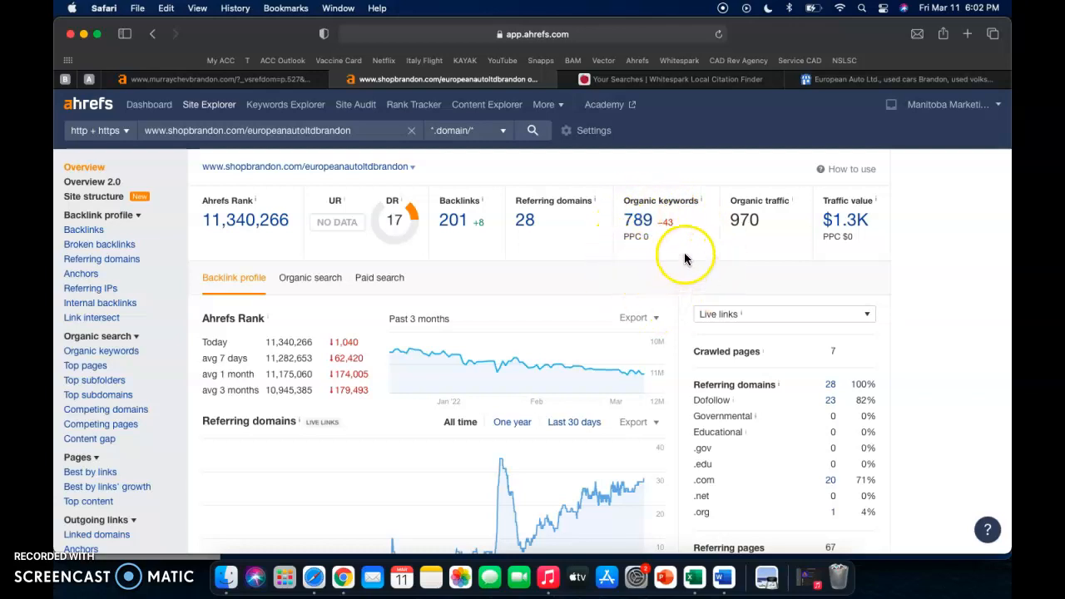
{"action": "mouse_move", "coordinate": [606, 239]}
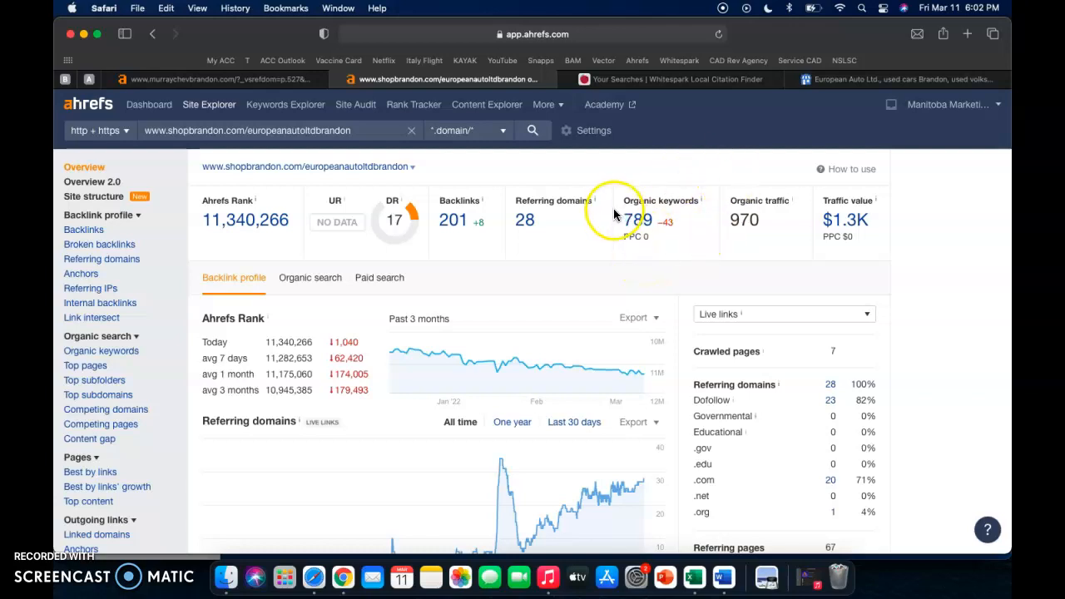
{"action": "mouse_move", "coordinate": [643, 236]}
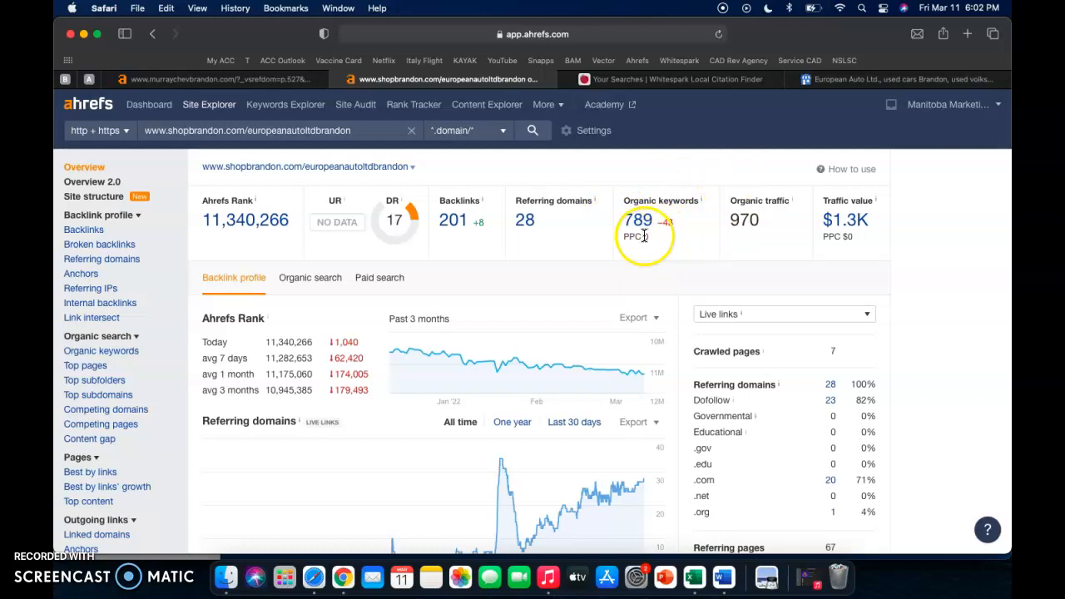
{"action": "mouse_move", "coordinate": [703, 254]}
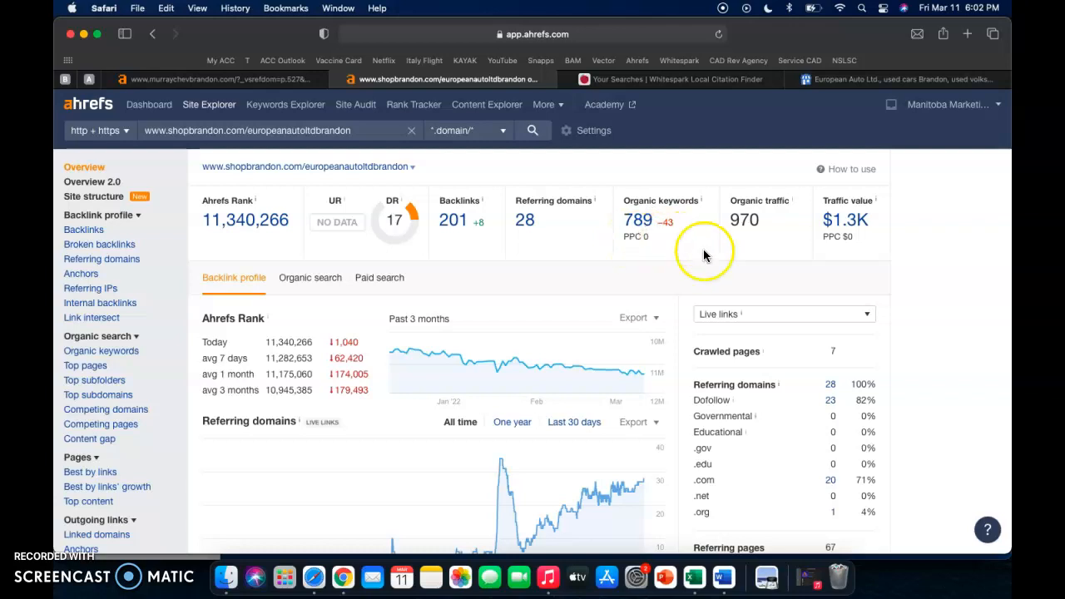
{"action": "mouse_move", "coordinate": [786, 223]}
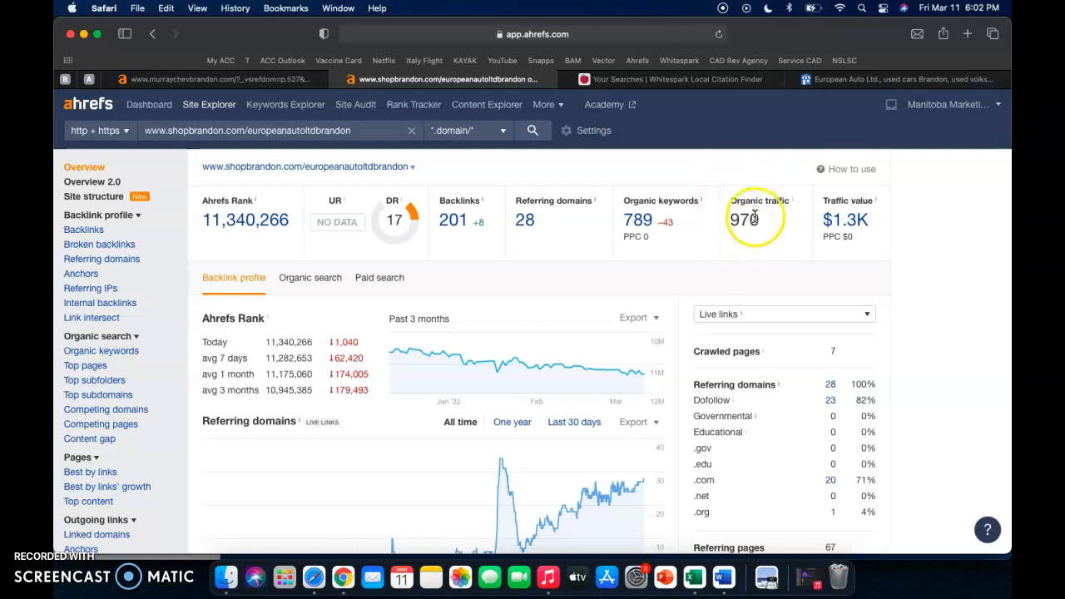
{"action": "mouse_move", "coordinate": [758, 196]}
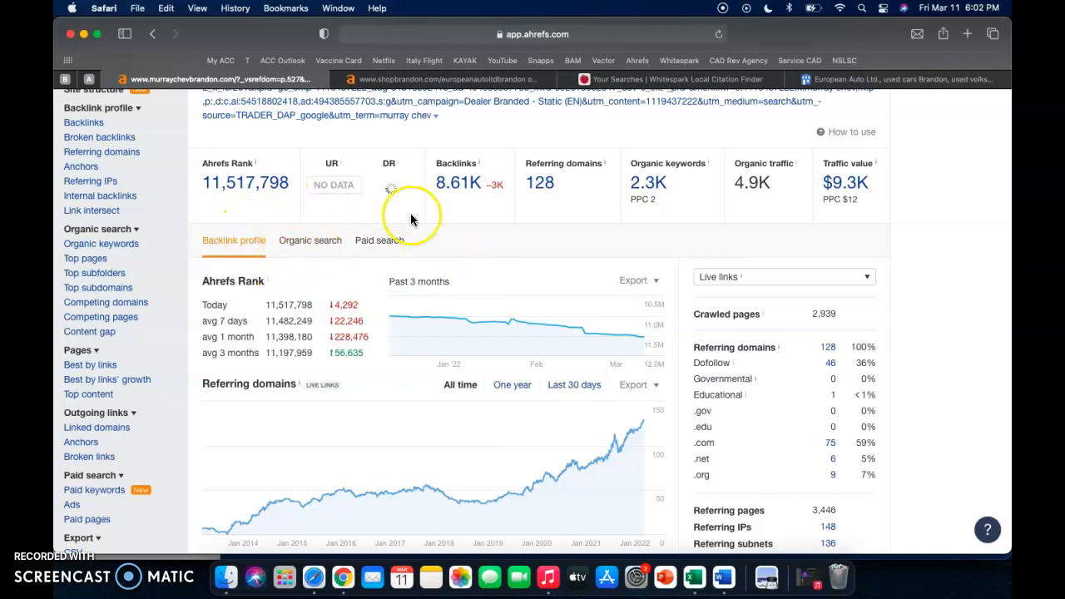
{"action": "mouse_move", "coordinate": [458, 182]}
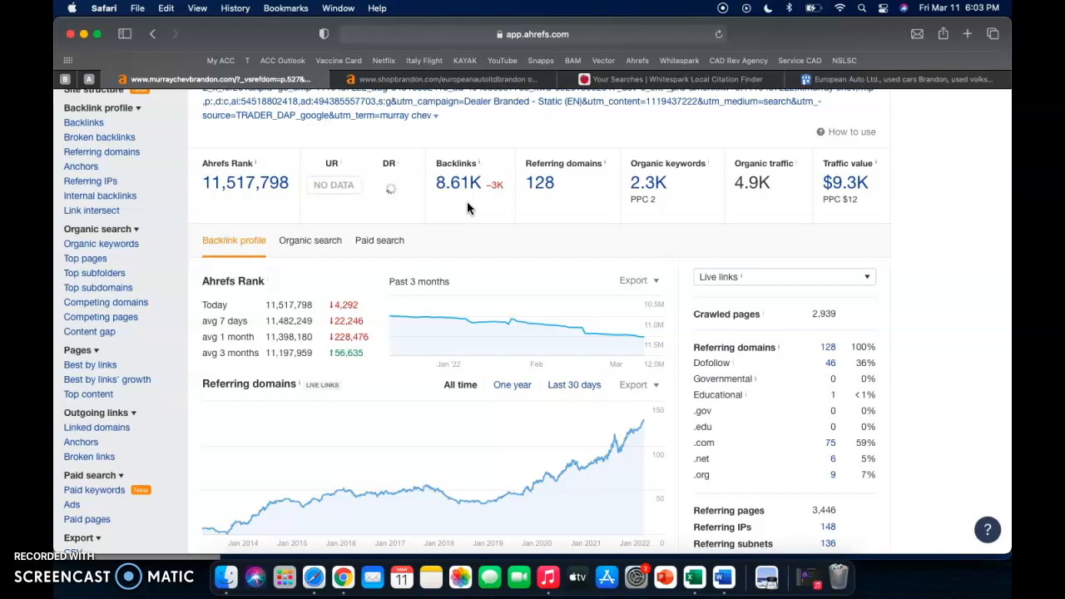
{"action": "mouse_move", "coordinate": [753, 204]}
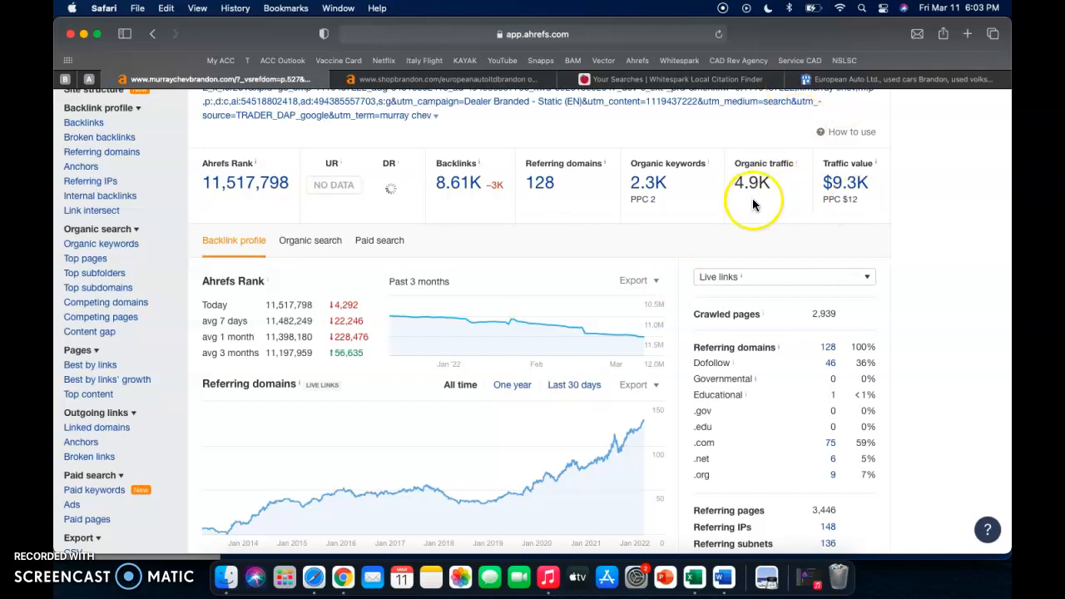
{"action": "mouse_move", "coordinate": [761, 195]}
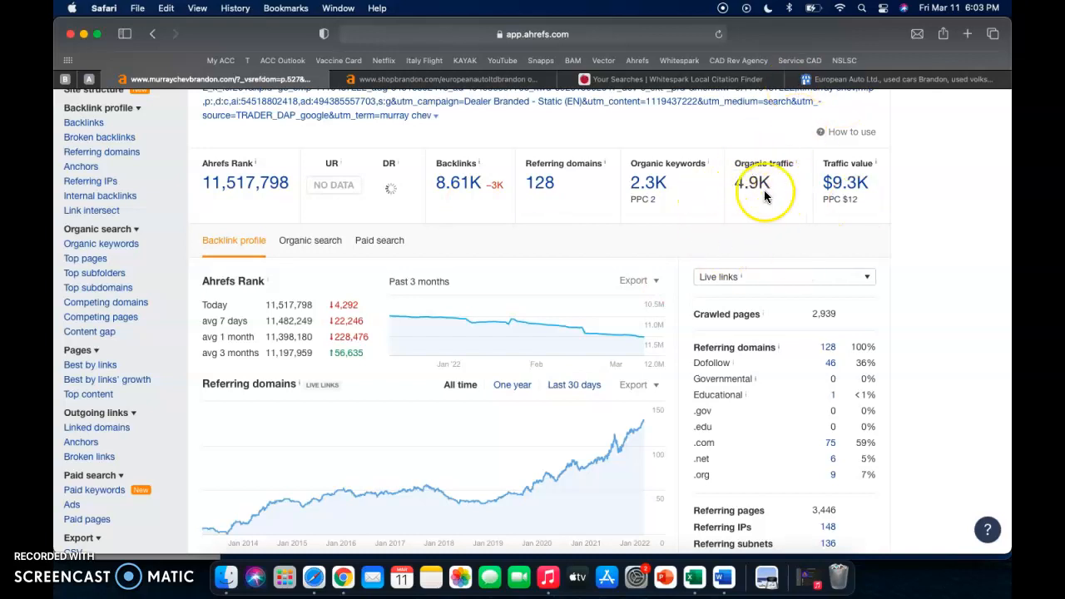
{"action": "mouse_move", "coordinate": [462, 231]}
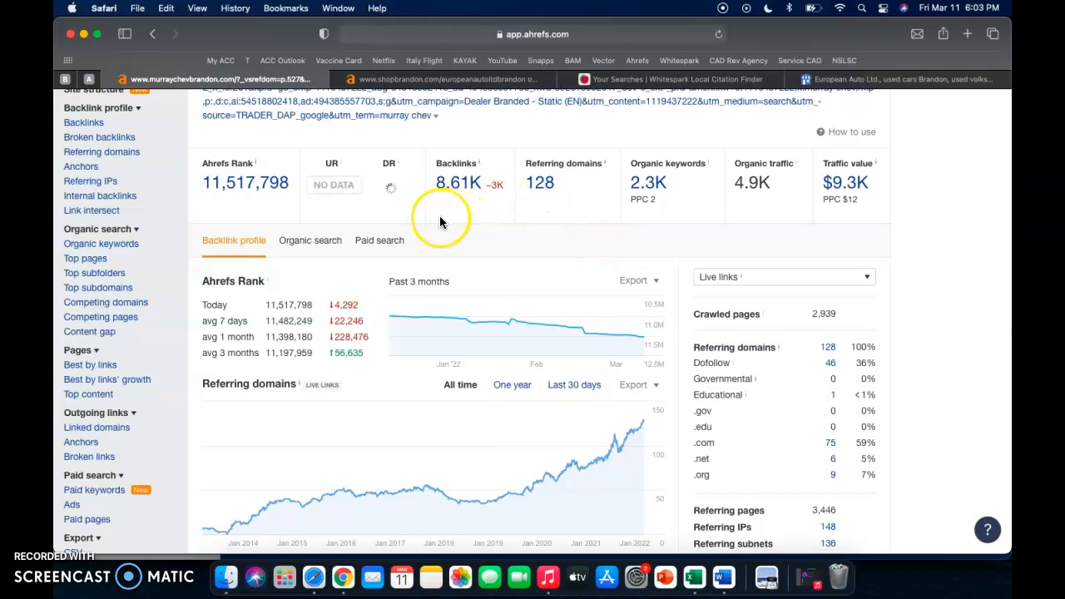
{"action": "mouse_move", "coordinate": [448, 198]}
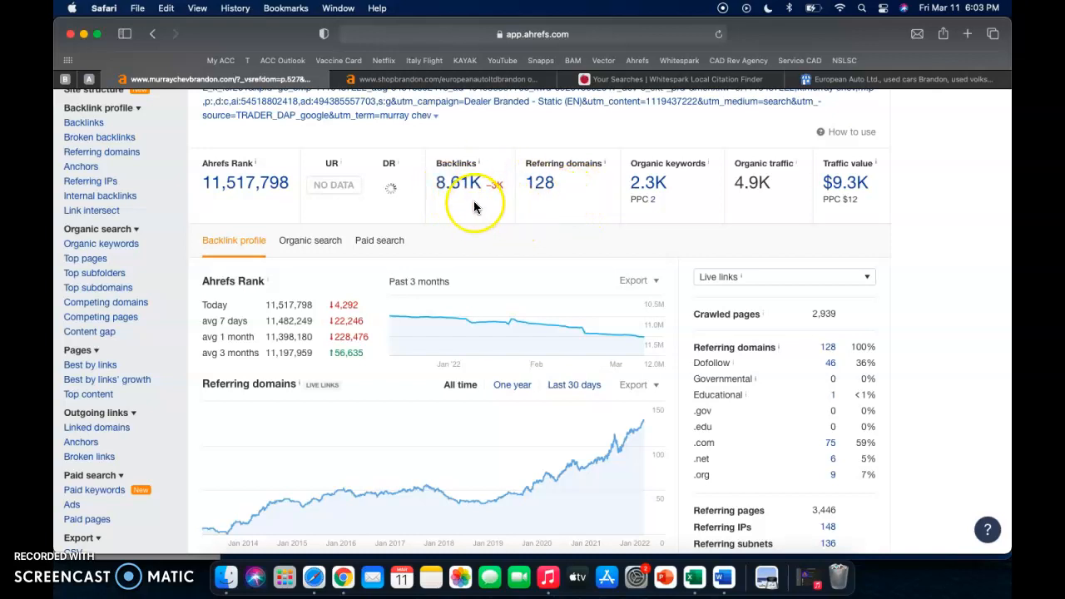
{"action": "mouse_move", "coordinate": [523, 196]}
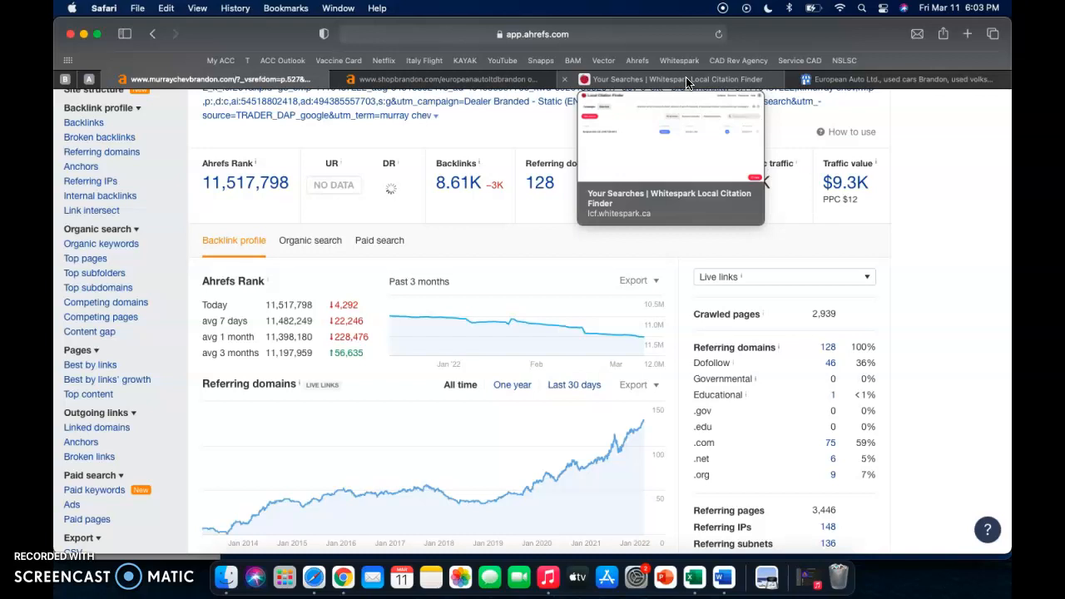
Step: Switch to Whitespark Local Citation Finder, showing the European Auto Ltd Brandon, MB search with 29 citations
{"action": "left_click", "coordinate": [666, 79]}
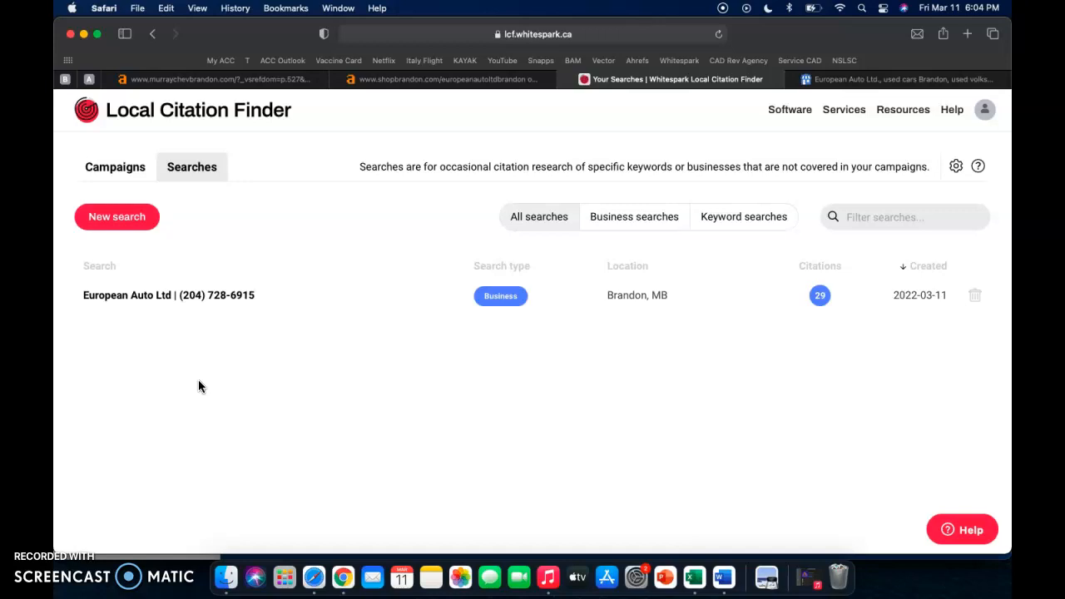
{"action": "mouse_move", "coordinate": [480, 270]}
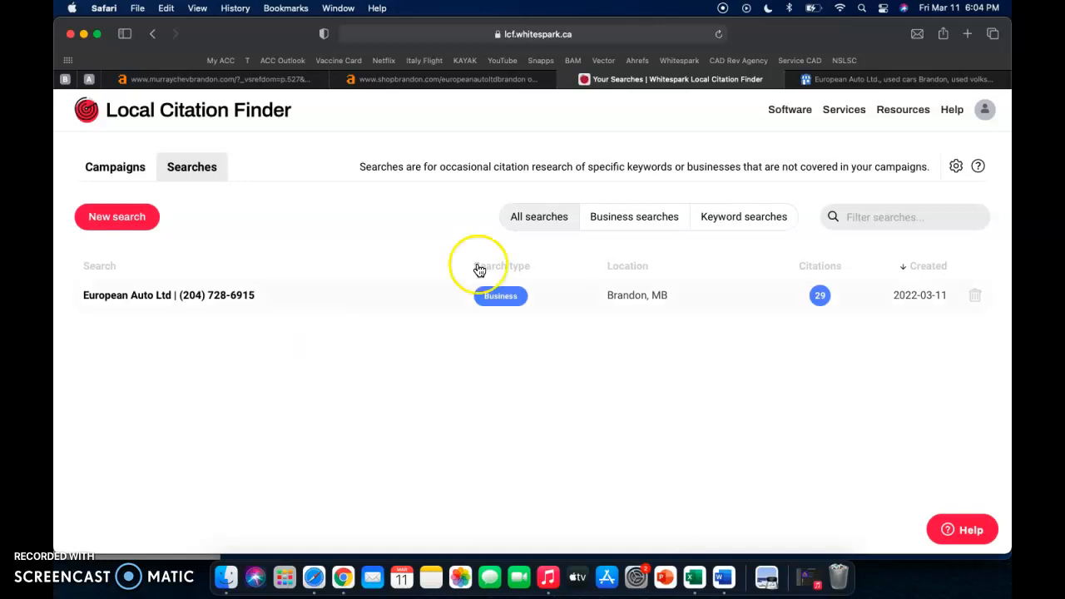
{"action": "mouse_move", "coordinate": [899, 289]}
{"action": "type", "text": "brandon used cars"}
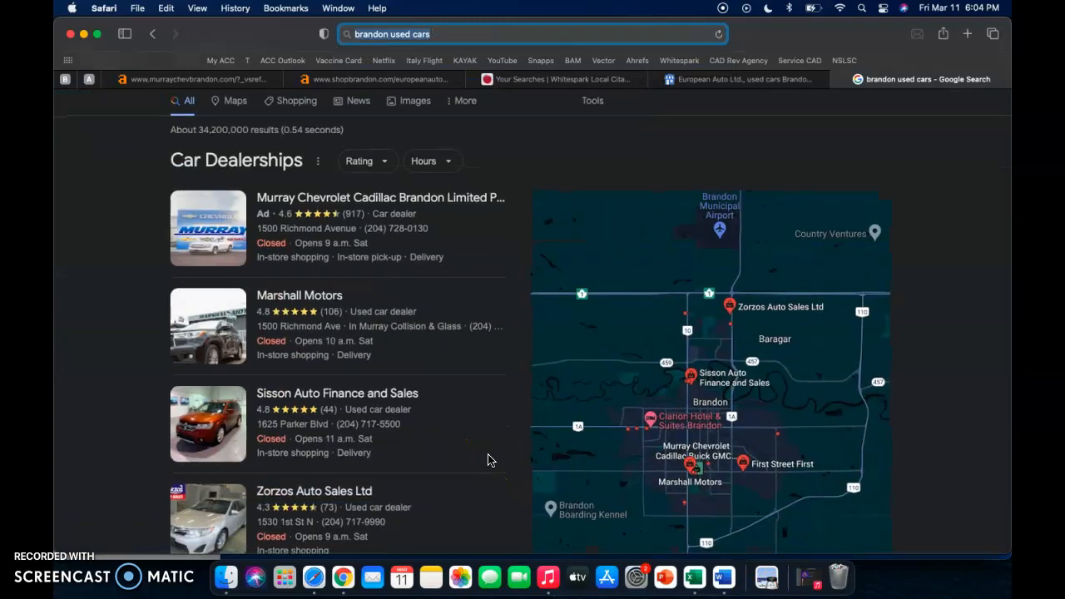
Step: Scroll past the 'brandon used cars' dealership map pack to organic listings, then return to European Auto Ltd's page
{"action": "scroll", "scroll_direction": "down", "scroll_amount": 3}
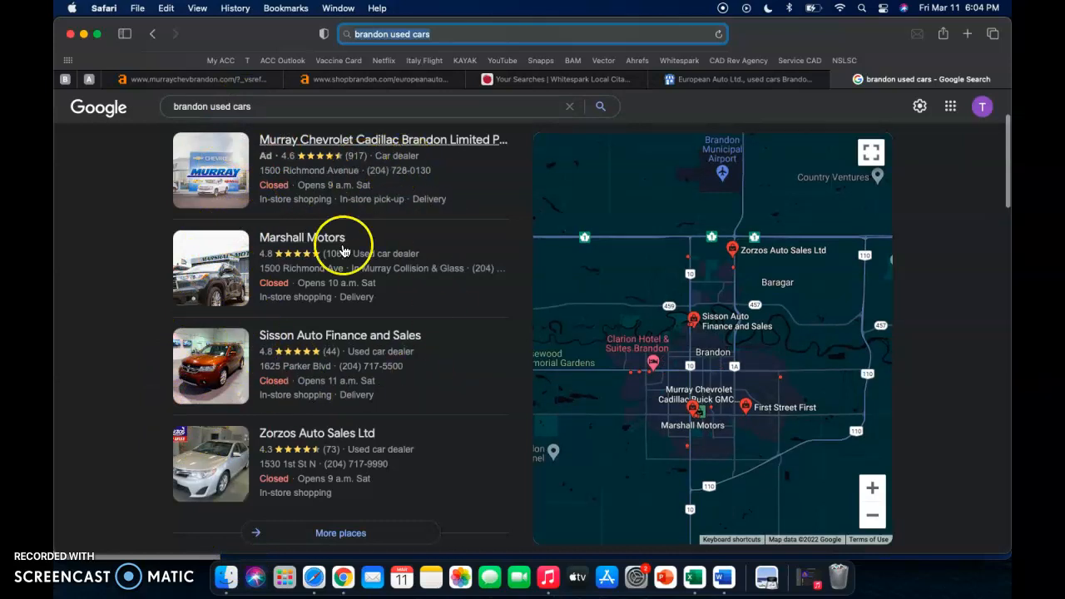
{"action": "scroll", "scroll_direction": "down", "scroll_amount": 3}
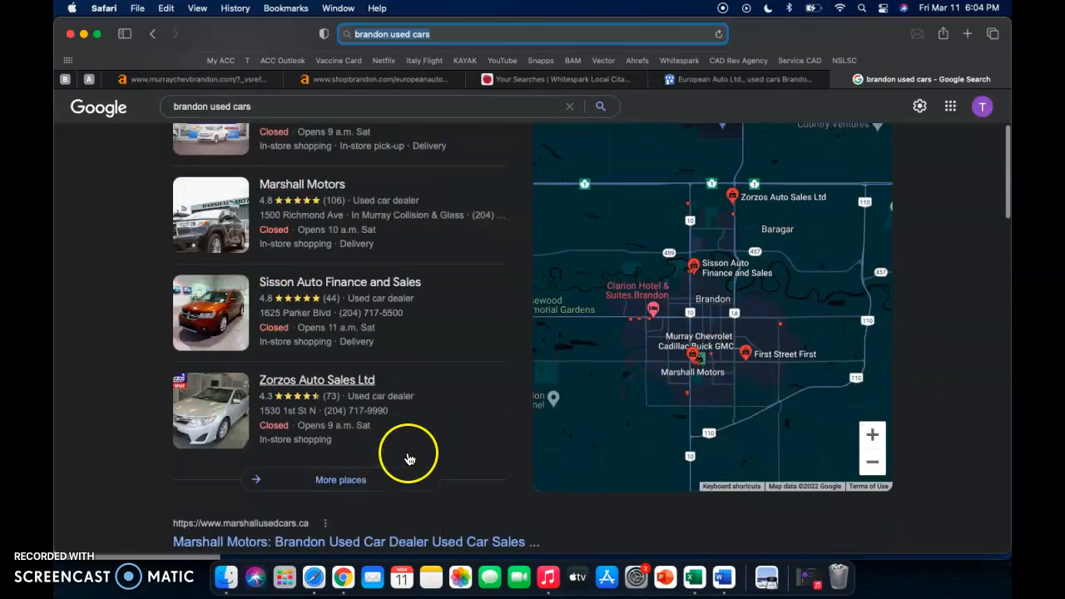
{"action": "scroll", "scroll_direction": "down", "scroll_amount": 3}
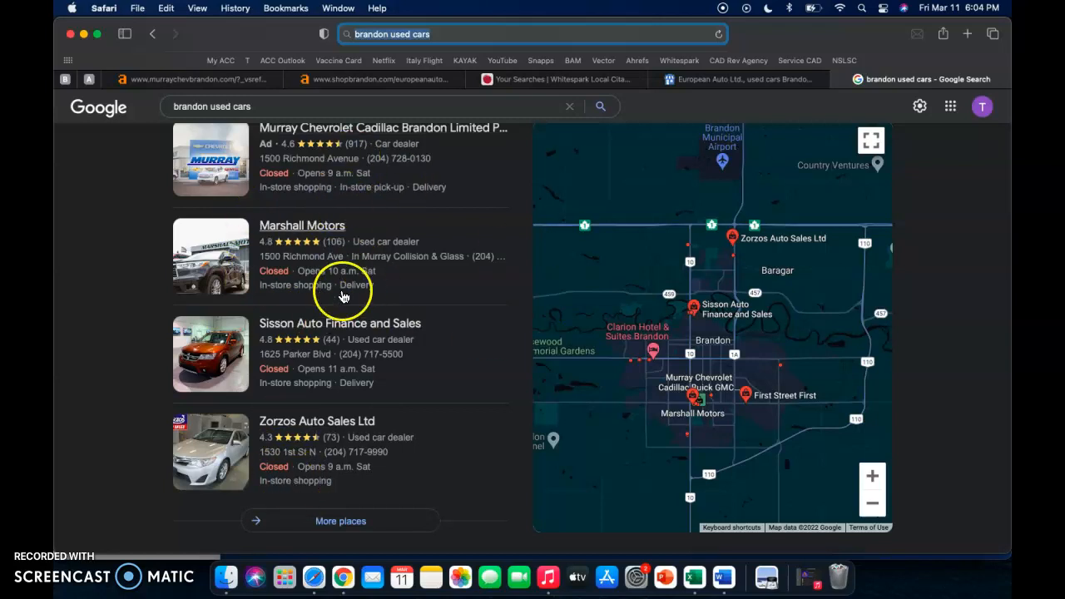
{"action": "mouse_move", "coordinate": [318, 401]}
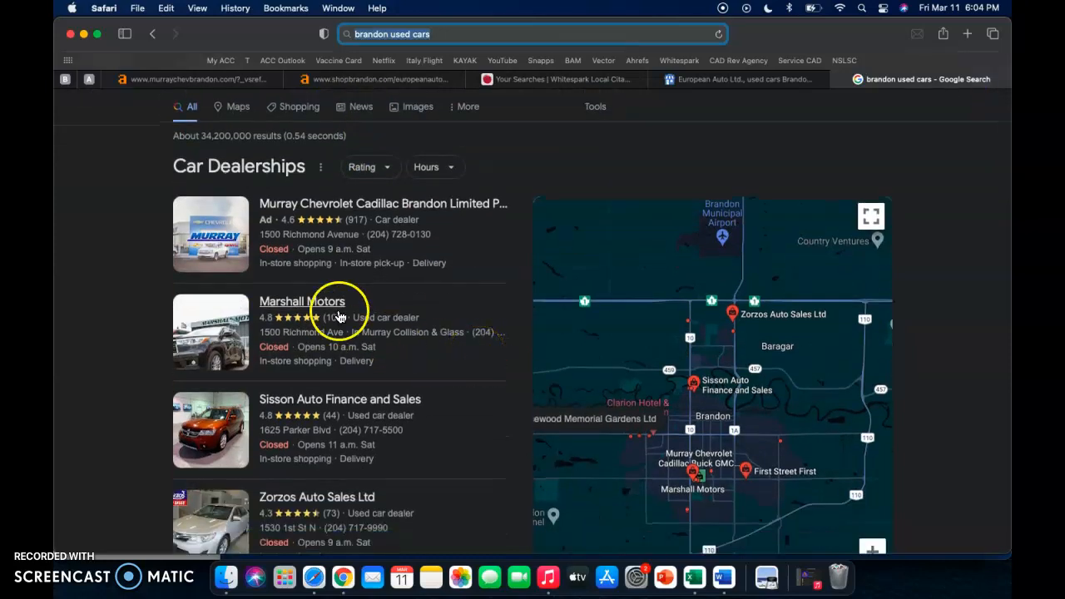
{"action": "scroll", "scroll_direction": "down", "scroll_amount": 3}
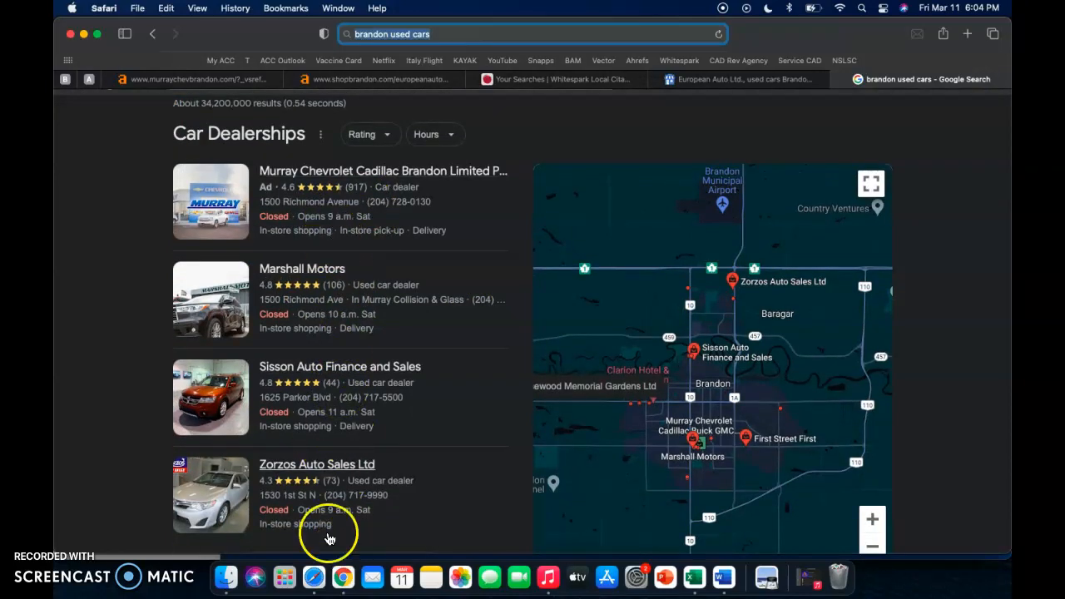
{"action": "mouse_move", "coordinate": [390, 420]}
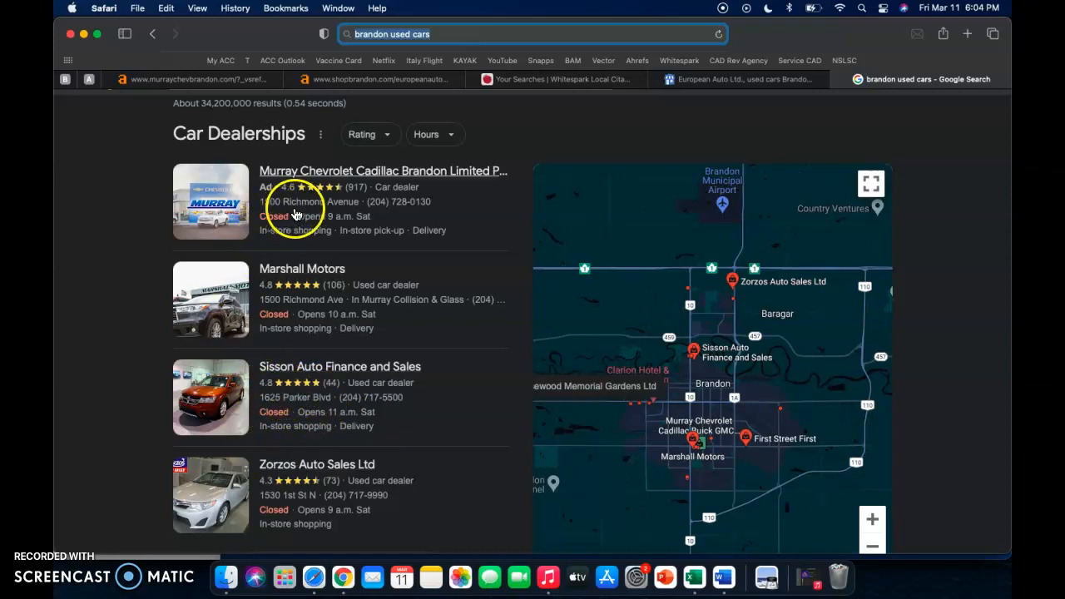
{"action": "mouse_move", "coordinate": [325, 350]}
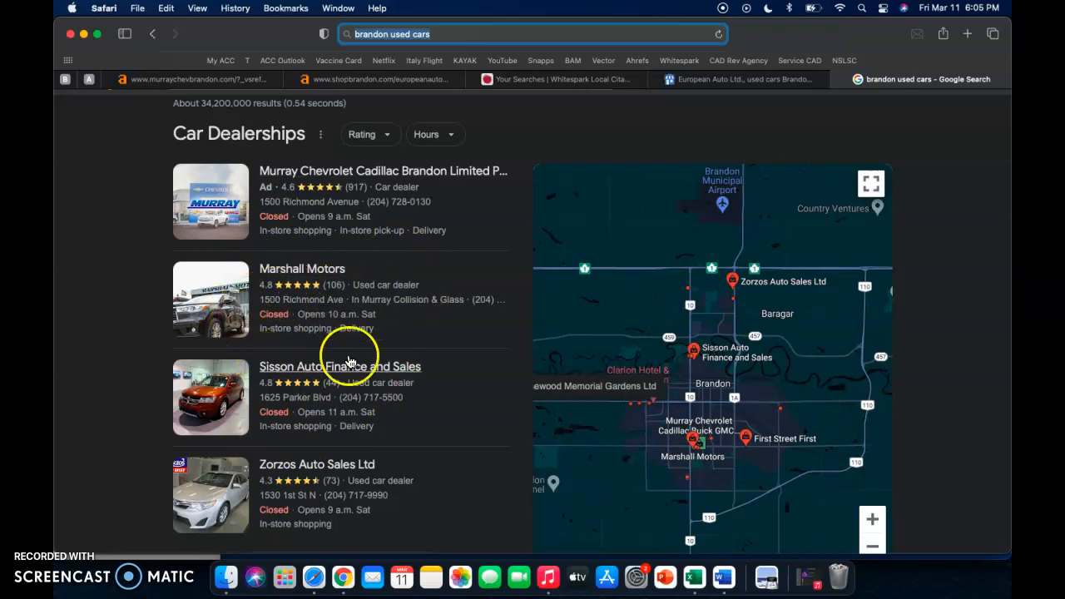
{"action": "scroll", "scroll_direction": "down", "scroll_amount": 3}
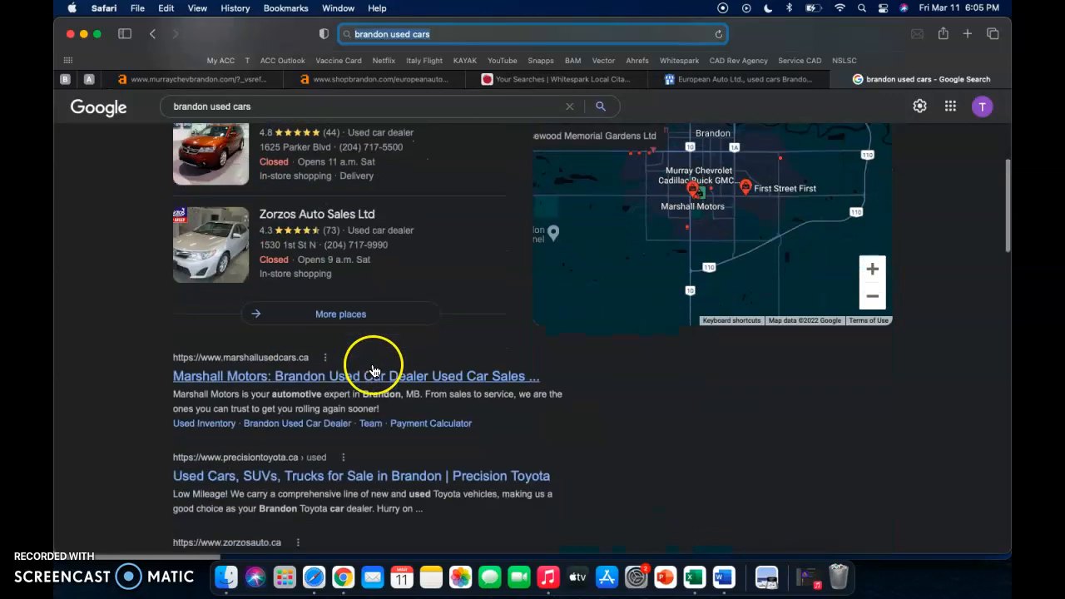
{"action": "scroll", "scroll_direction": "down", "scroll_amount": 3}
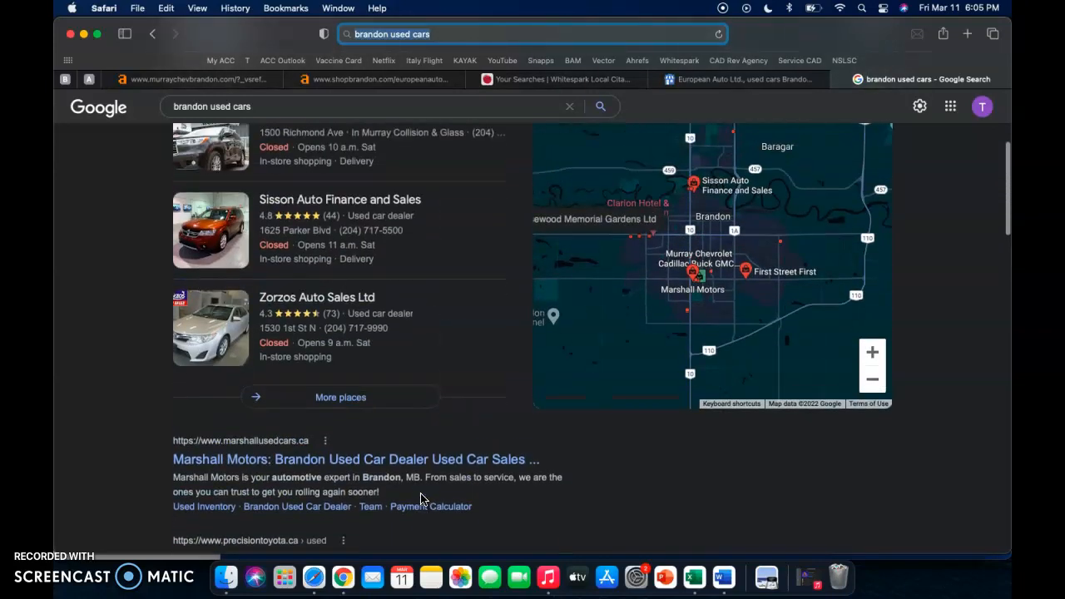
{"action": "scroll", "scroll_direction": "down", "scroll_amount": 3}
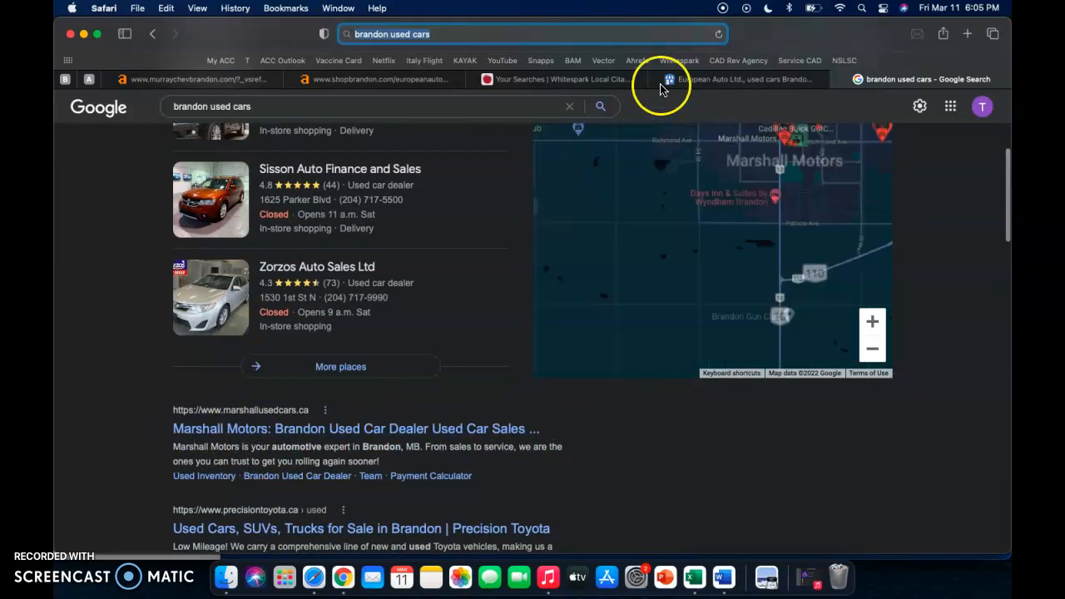
{"action": "left_click", "coordinate": [740, 79]}
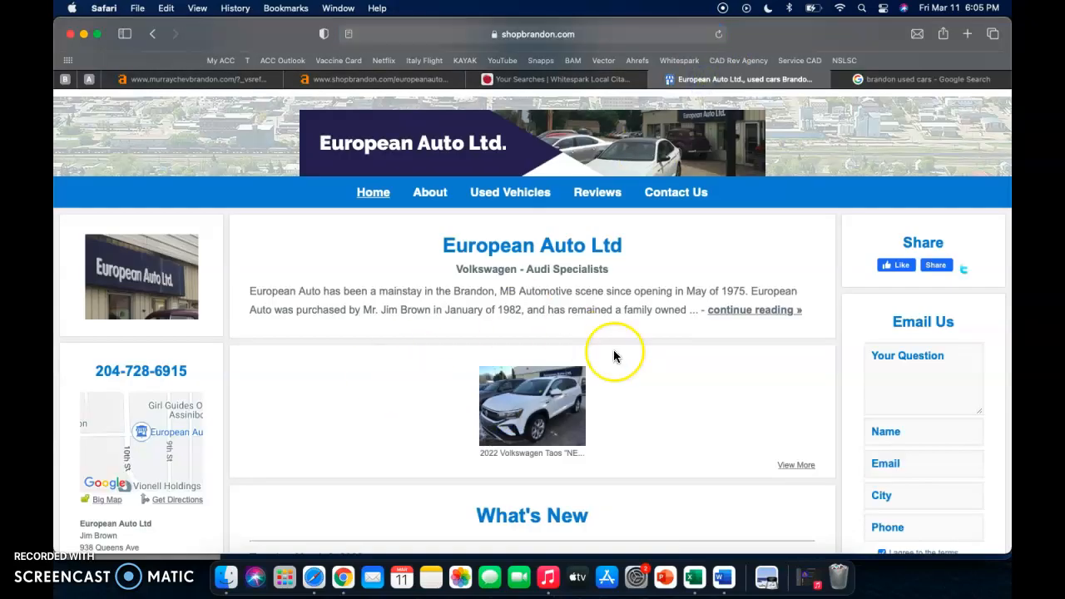
{"action": "mouse_move", "coordinate": [616, 356]}
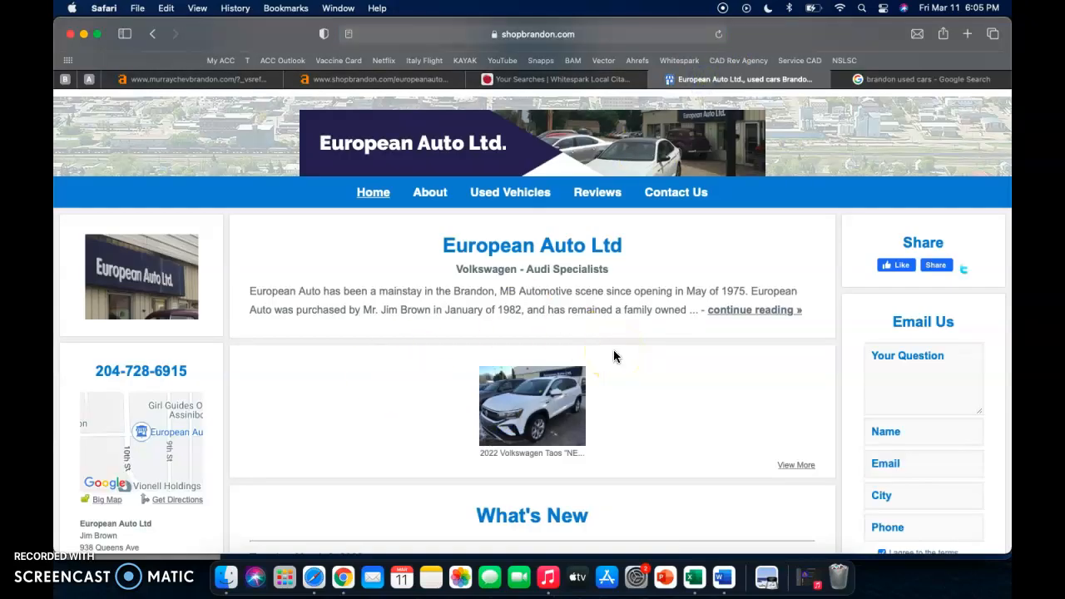